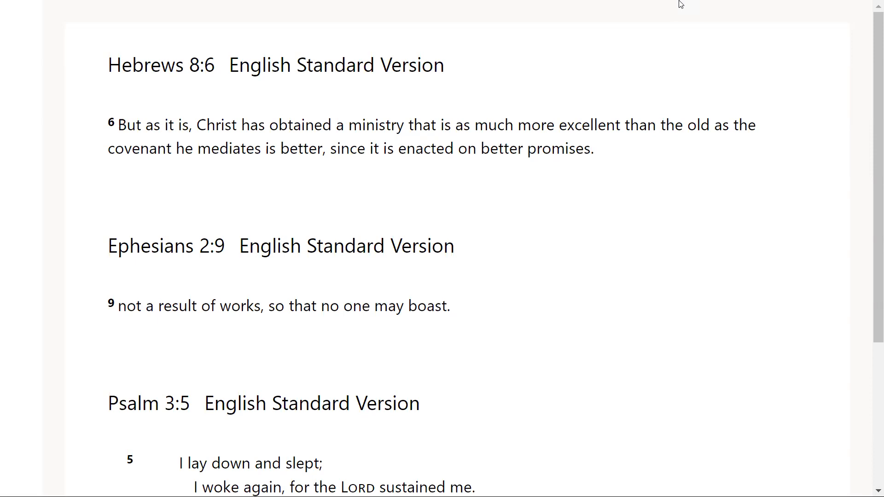
scroll(down, 3)
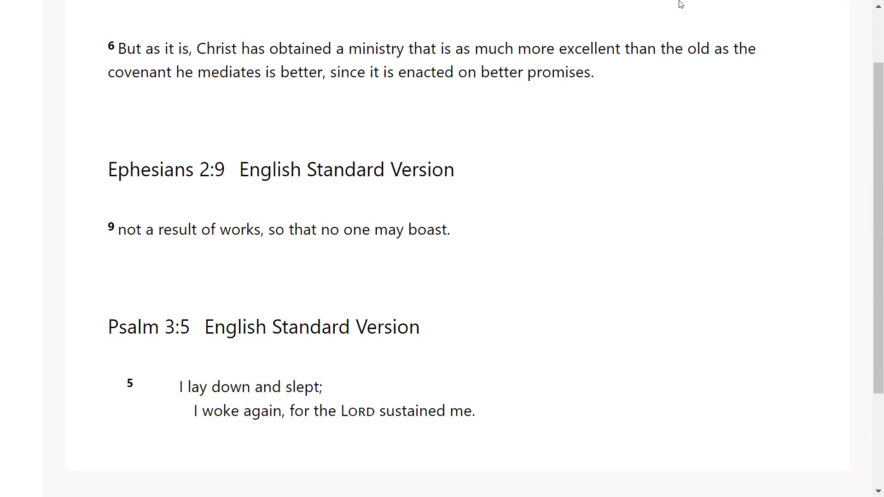
mouse_move(664, 55)
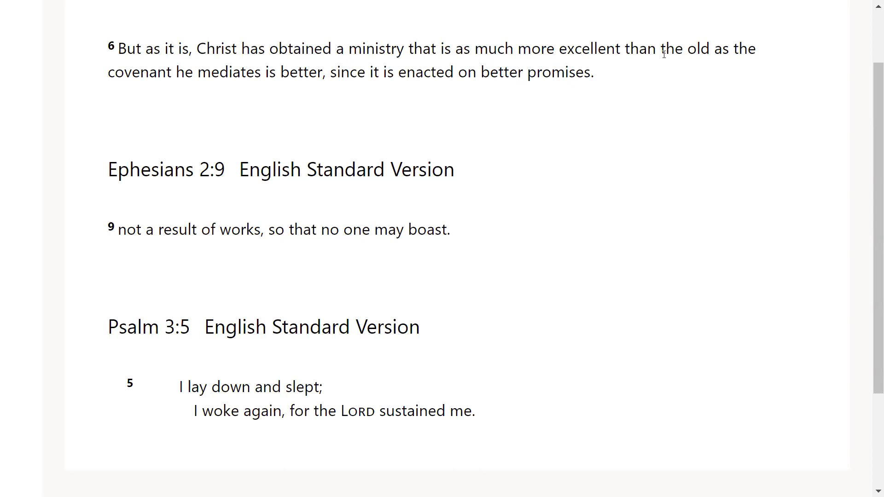
mouse_move(608, 49)
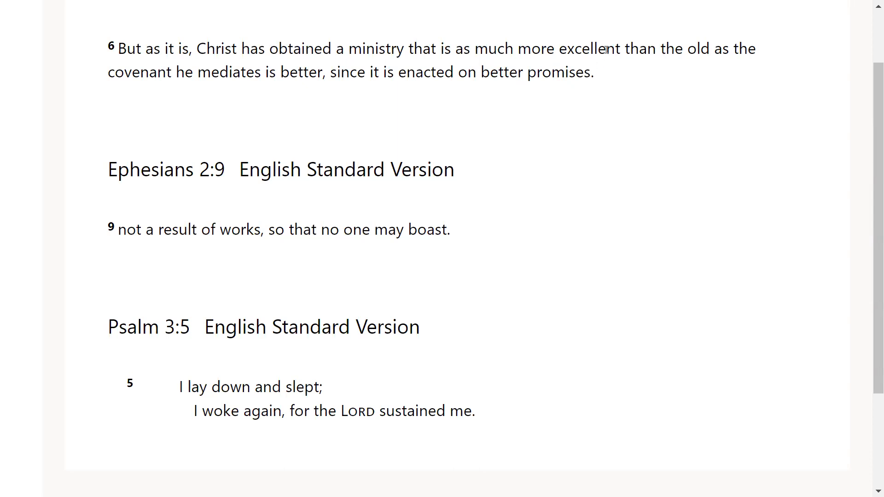